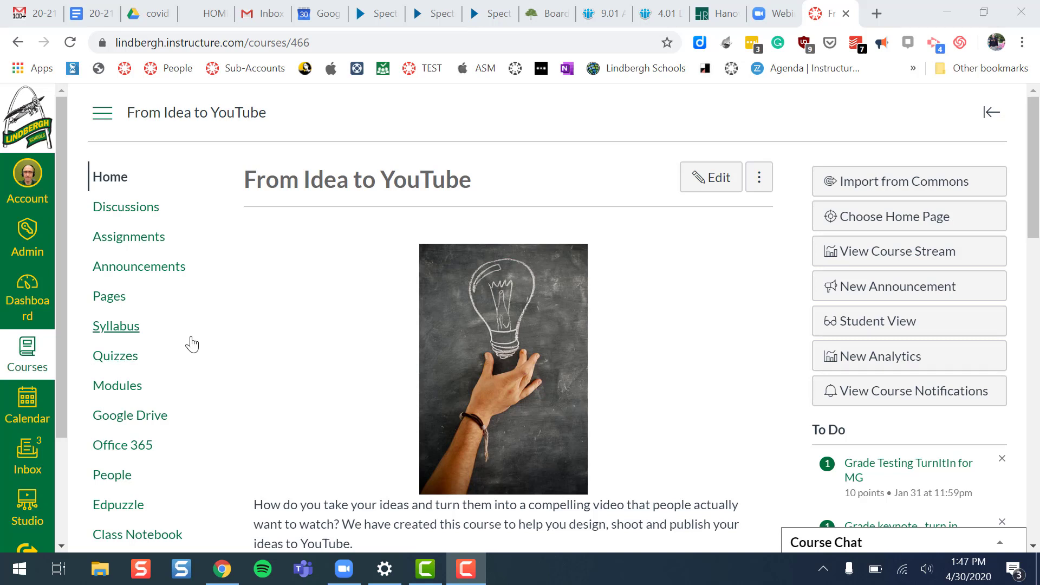
Open the Canvas calendar and begin a new event on May 2, 2020.
click(27, 405)
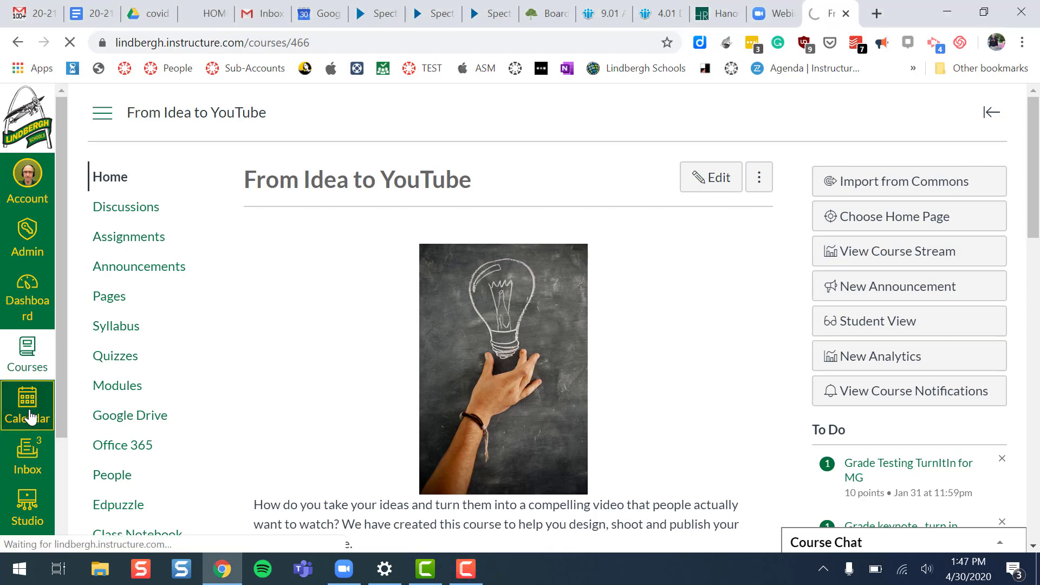
click(26, 404)
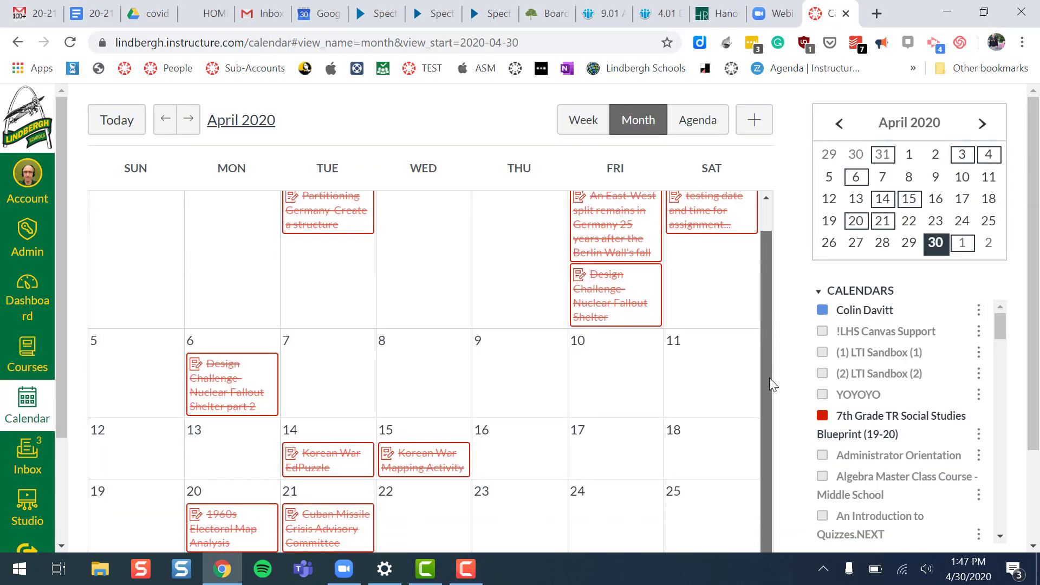
scroll(down, 3)
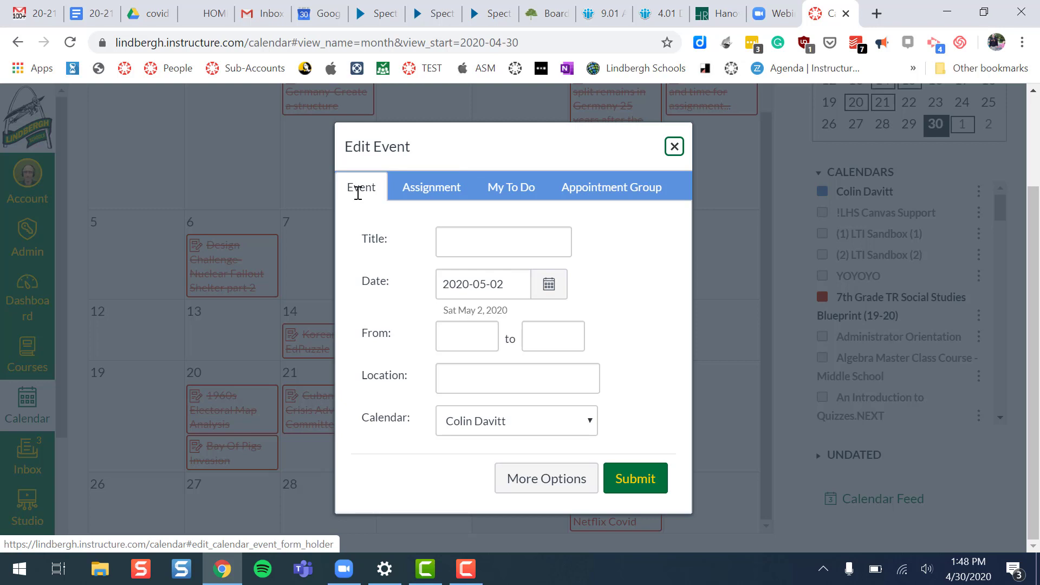
click(430, 187)
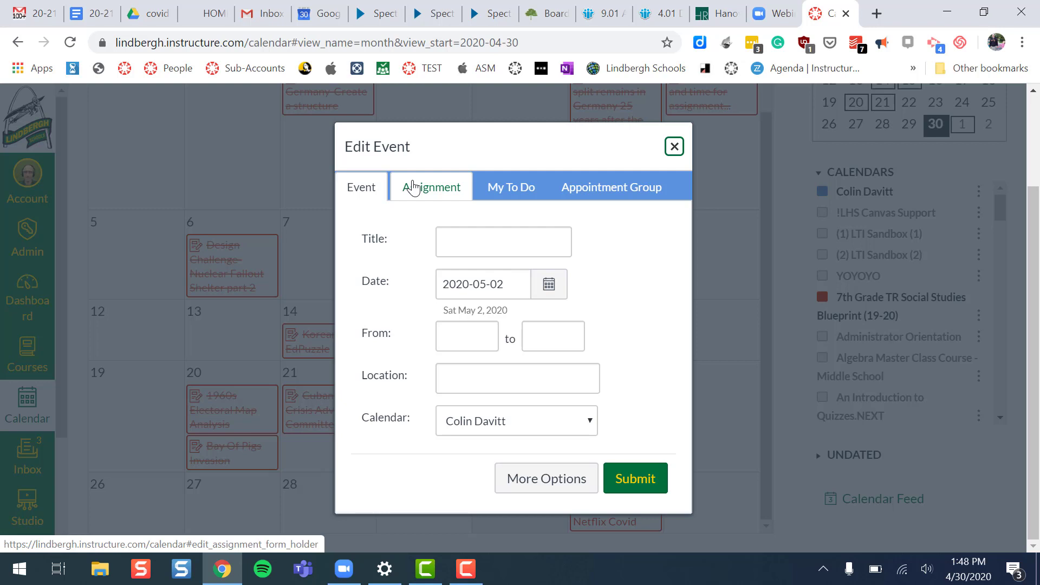
click(360, 186)
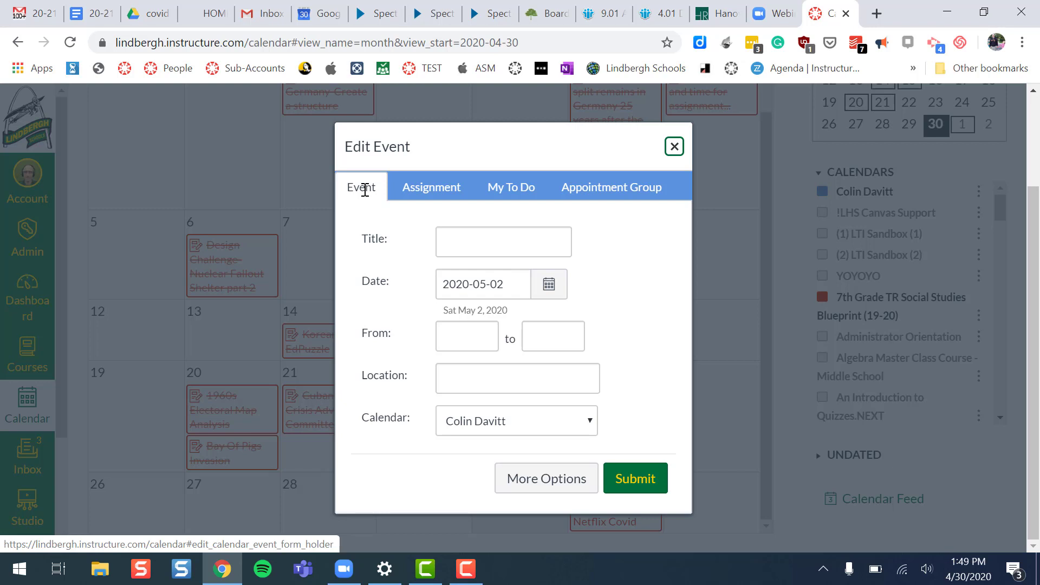
Enter the title 'Field trip to cake store' and choose the From Idea to YouTube calendar.
text(Field trip to cake store)
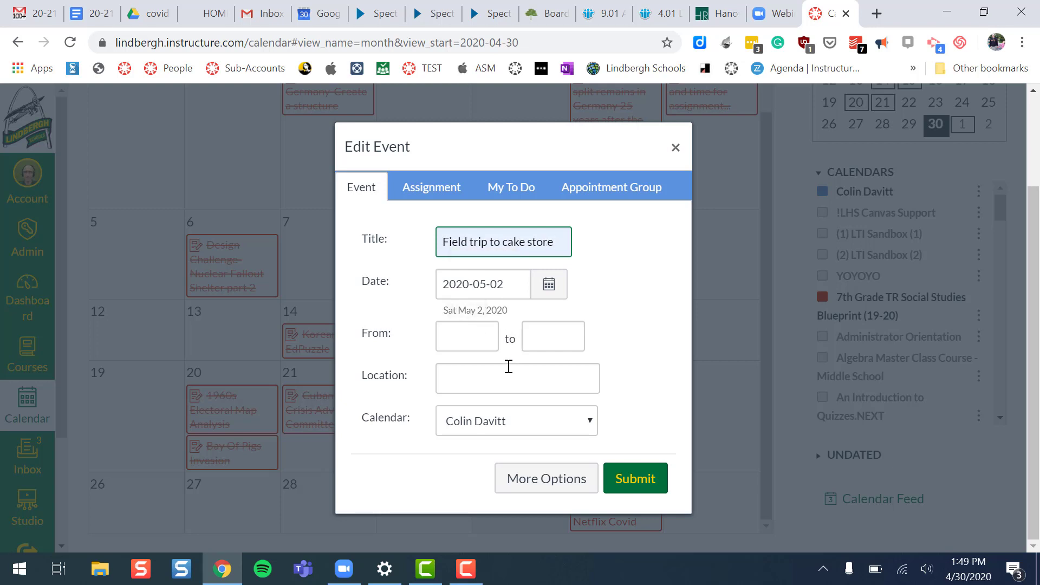
click(517, 420)
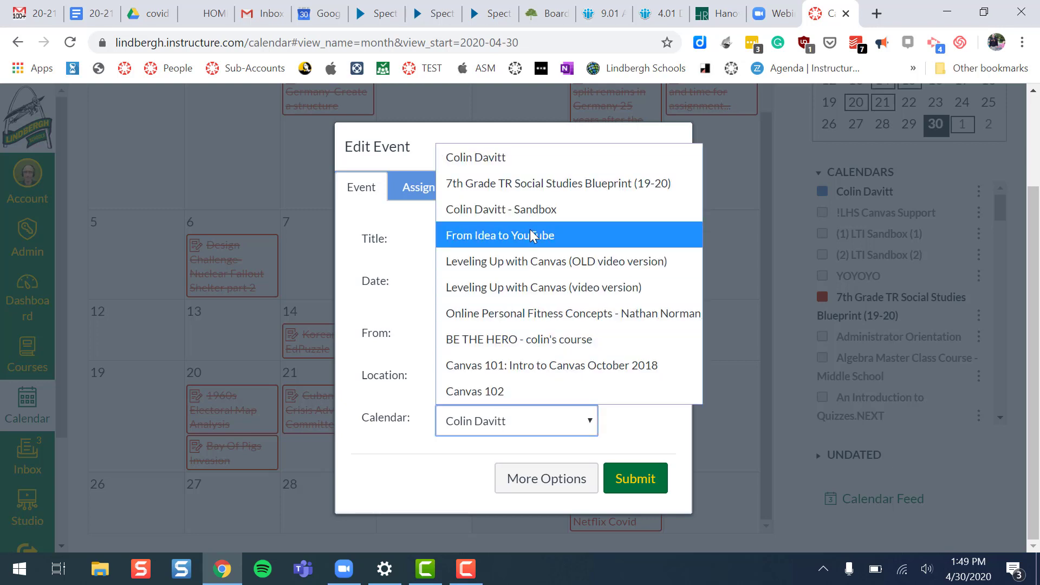
click(500, 235)
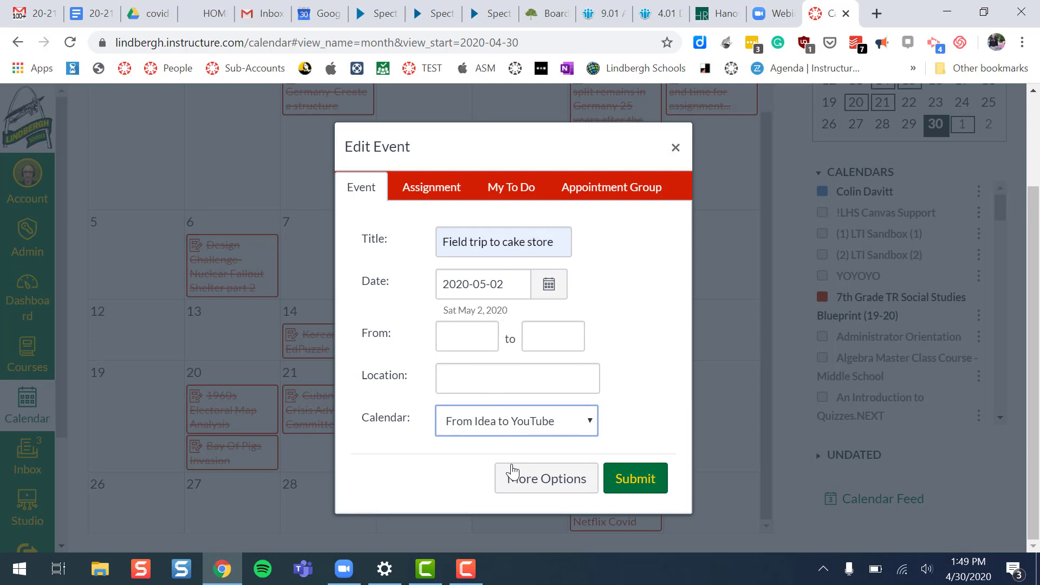
In the full editor, type four 'thing' detail lines and format them as a bulleted list.
click(546, 477)
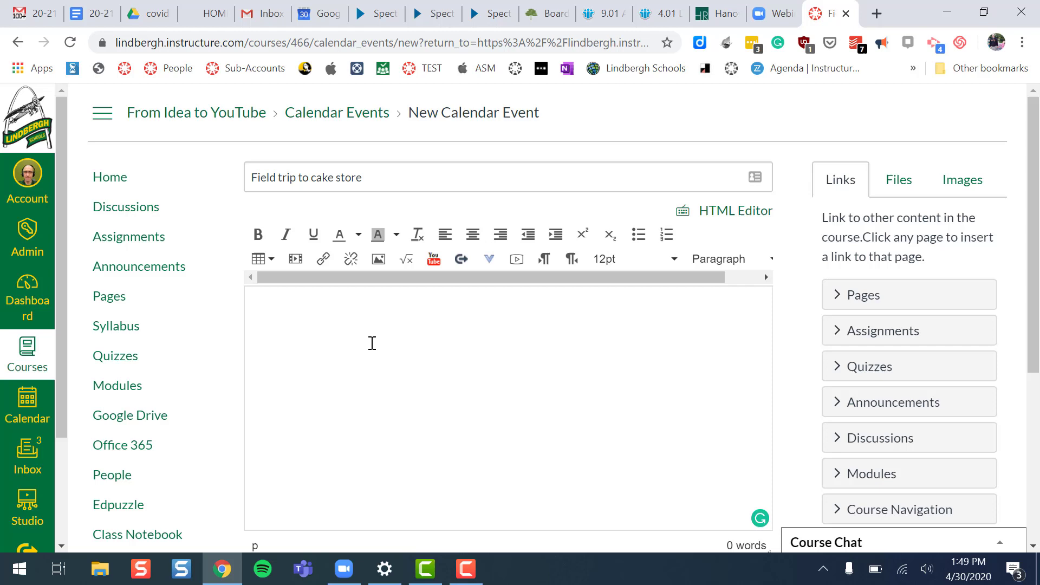
click(255, 315)
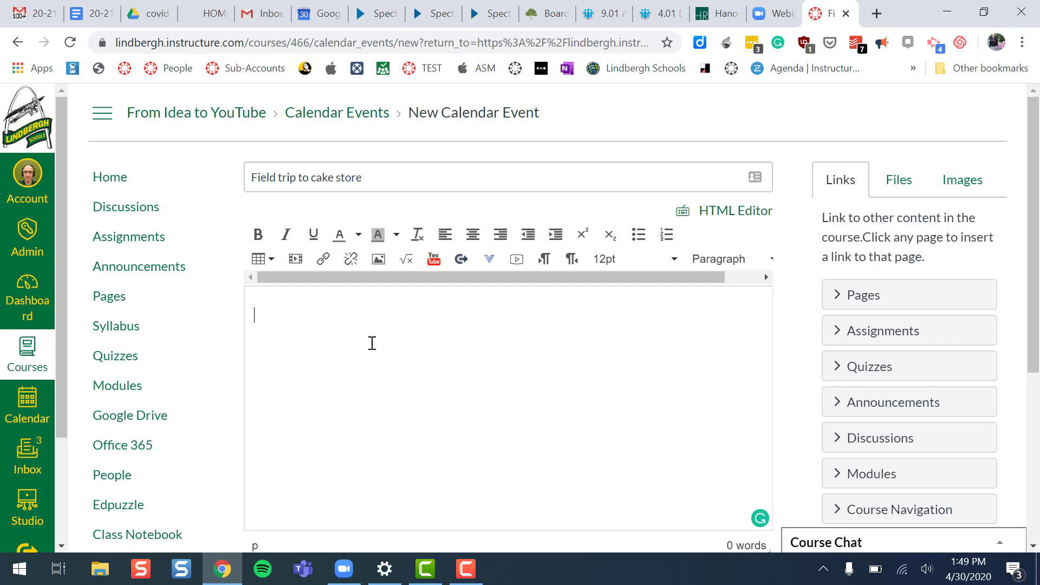
text(thing)
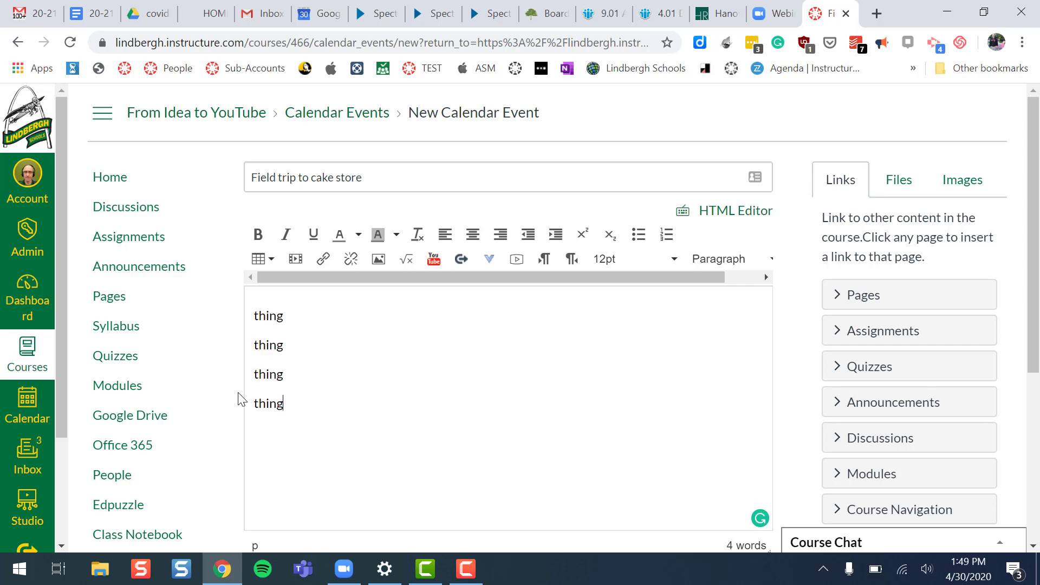
click(637, 234)
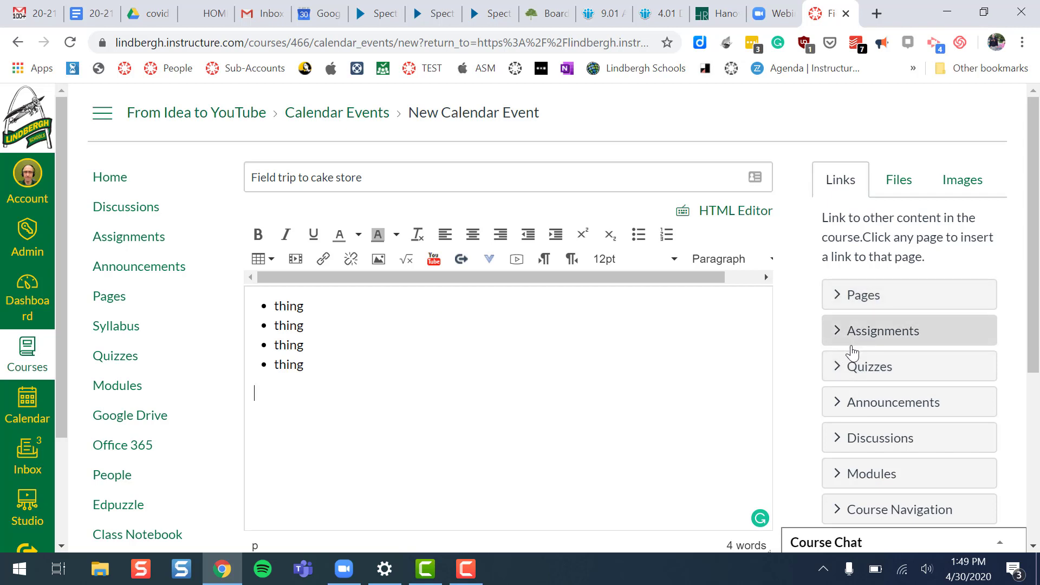
mouse_move(819, 517)
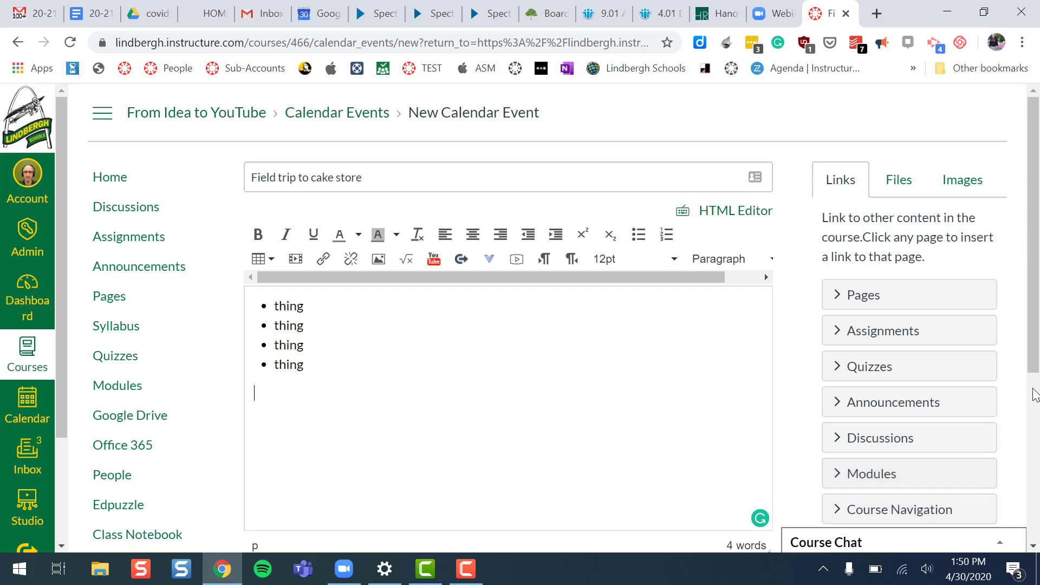
Create the event and view its May 2 entry with the bulleted details.
scroll(down, 3)
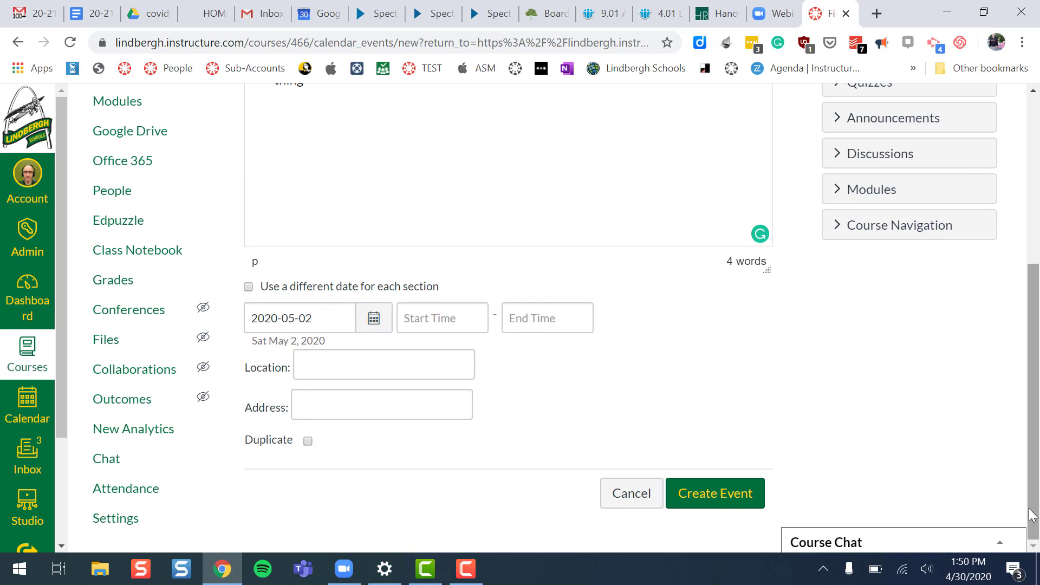
mouse_move(781, 511)
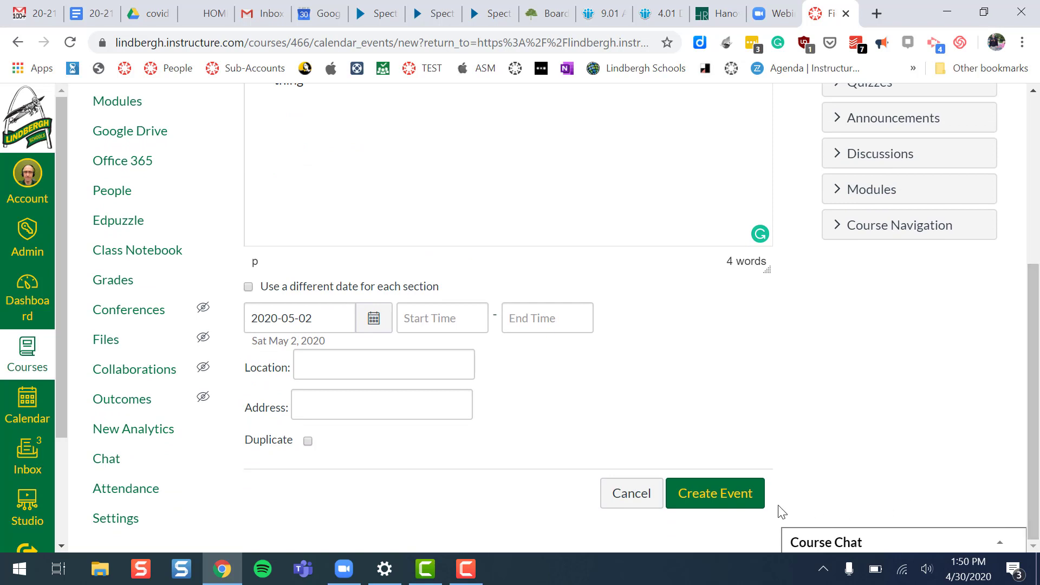
click(715, 493)
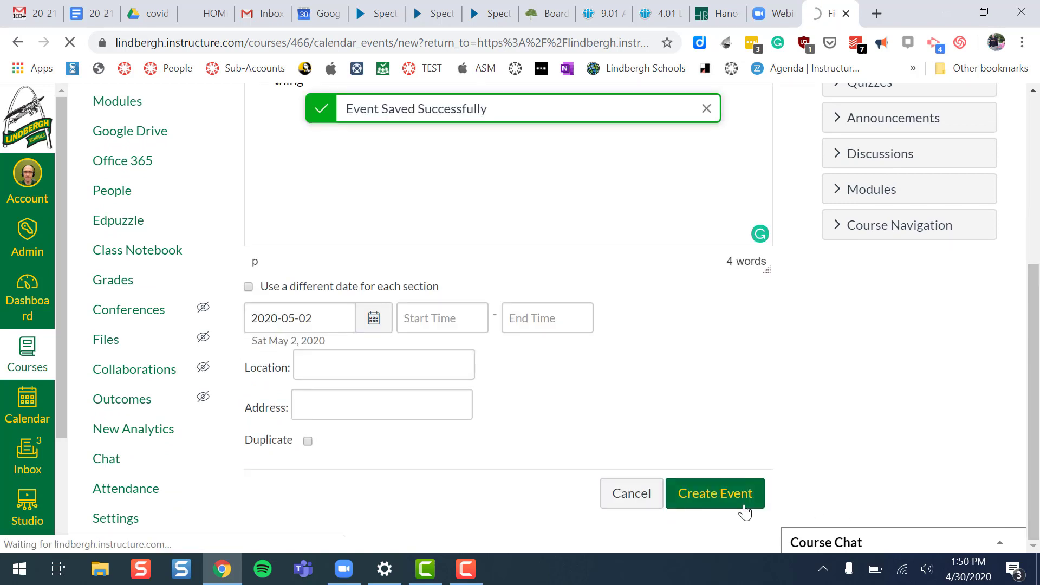
click(714, 493)
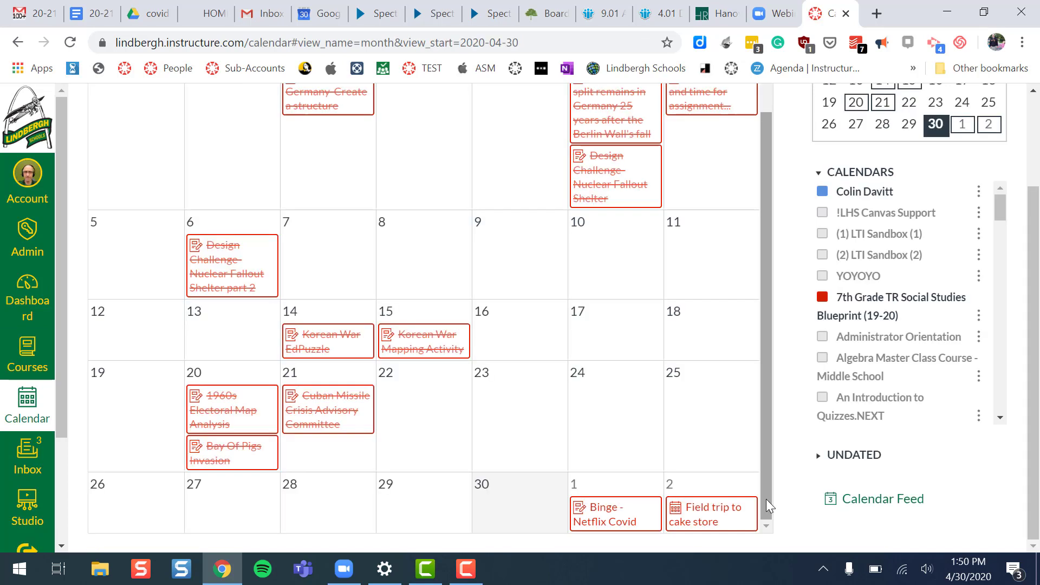
click(706, 514)
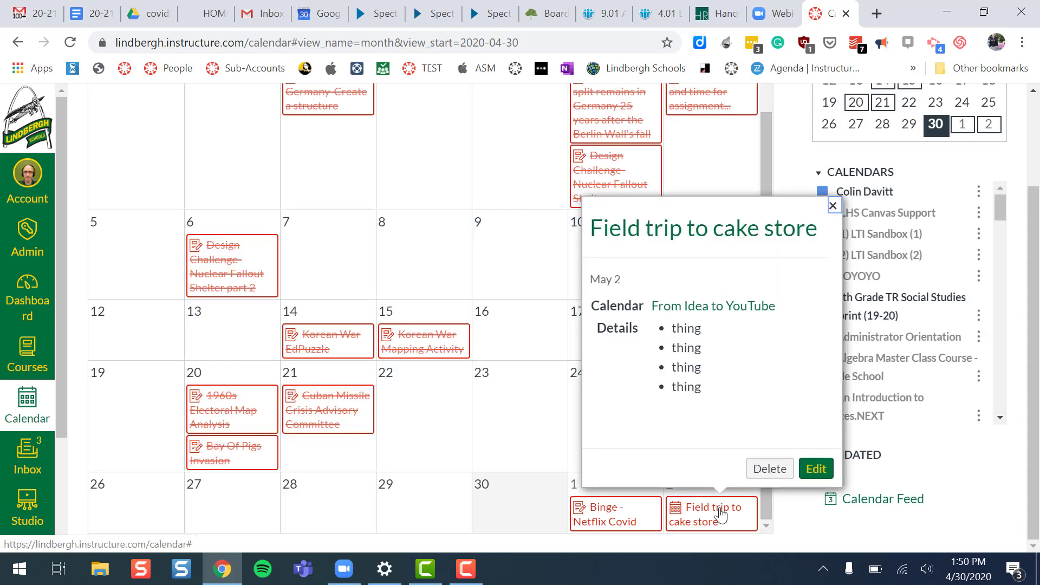